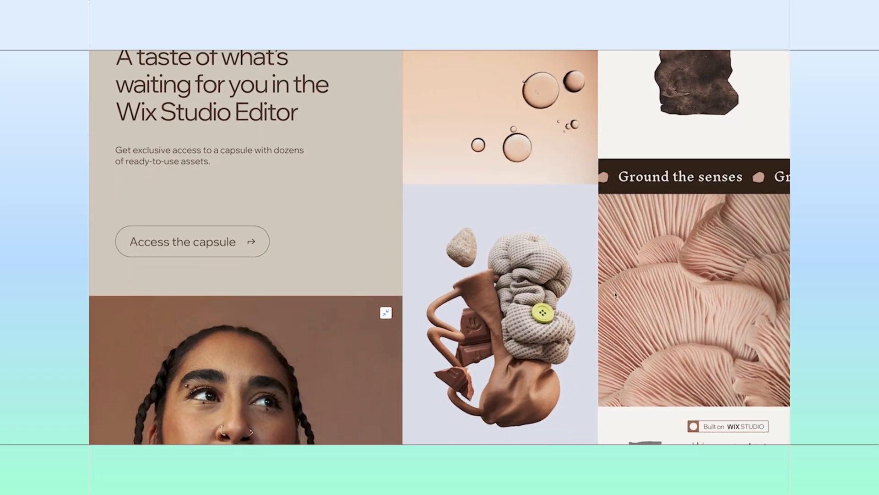
# Start a Grid Layout section 1000 high with columns sized 40%, 30% and 30%.
pyautogui.scroll(-3)
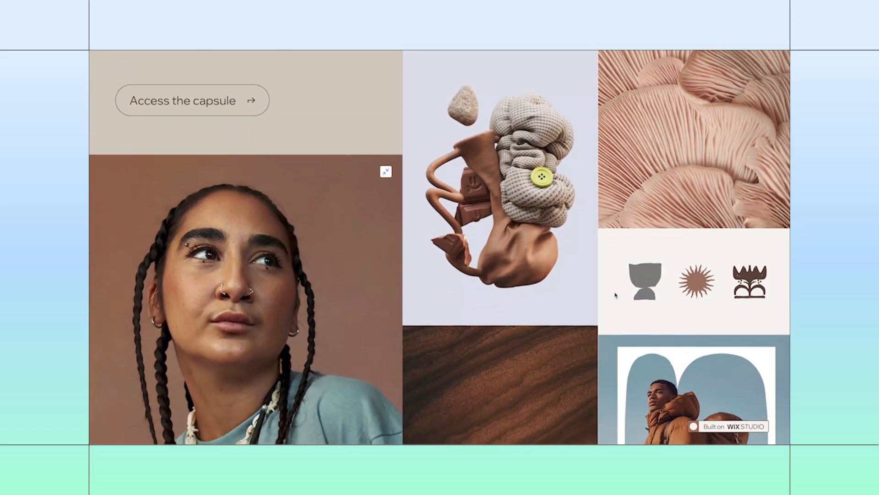
pyautogui.scroll(-3)
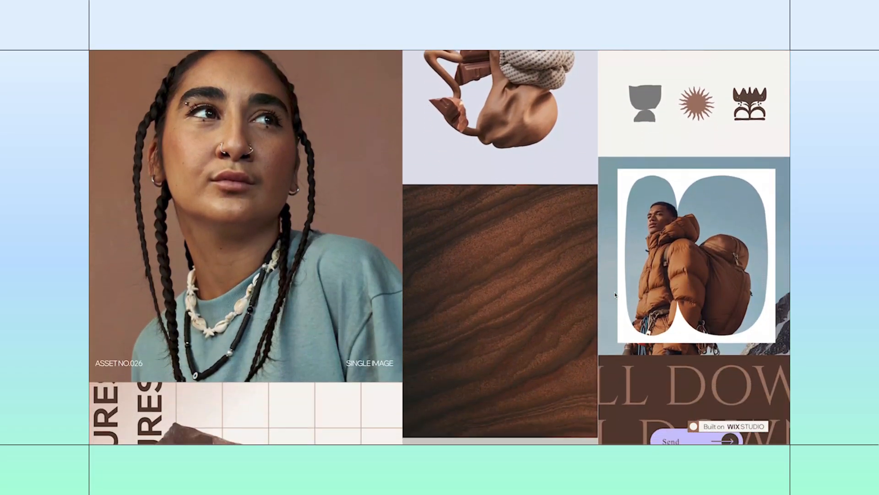
pyautogui.scroll(-3)
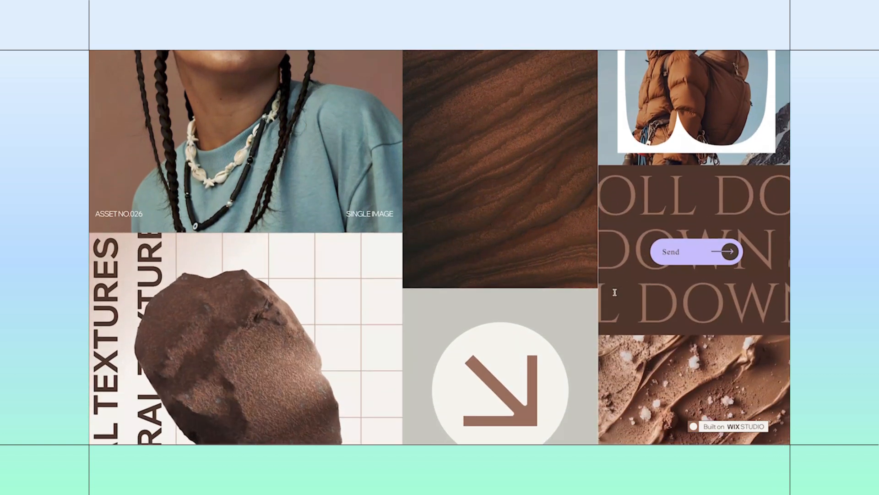
pyautogui.scroll(-3)
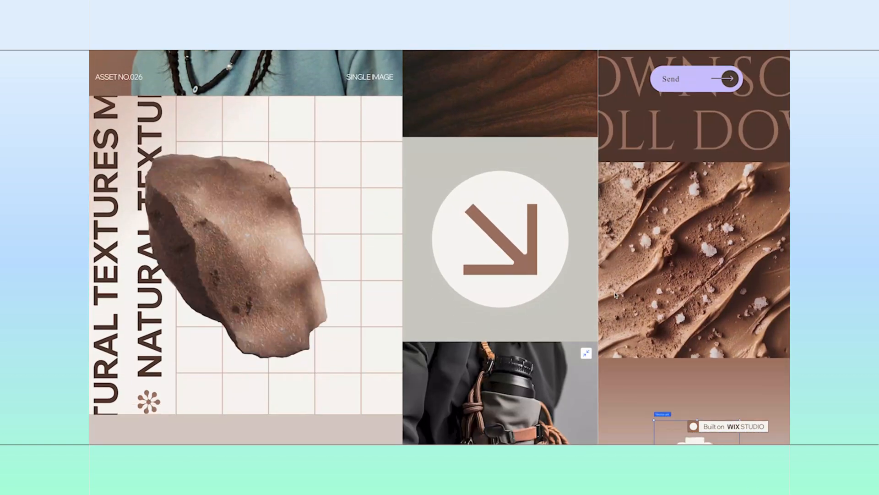
pyautogui.scroll(-3)
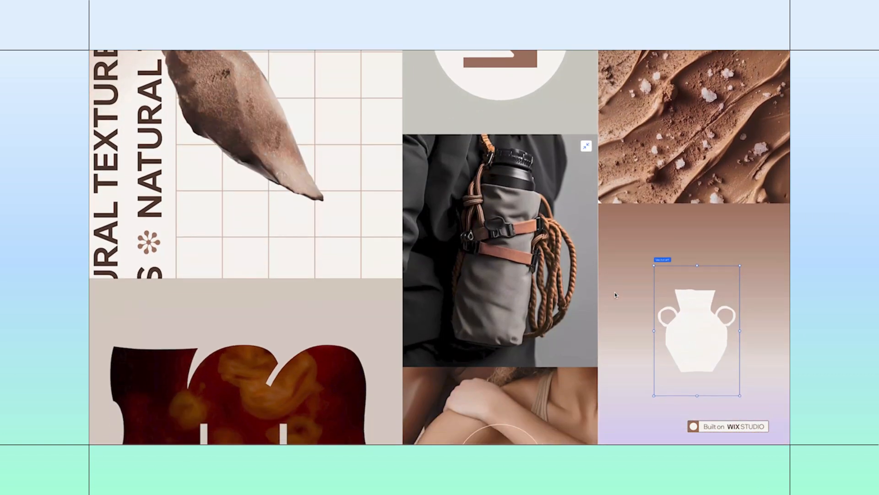
pyautogui.scroll(-3)
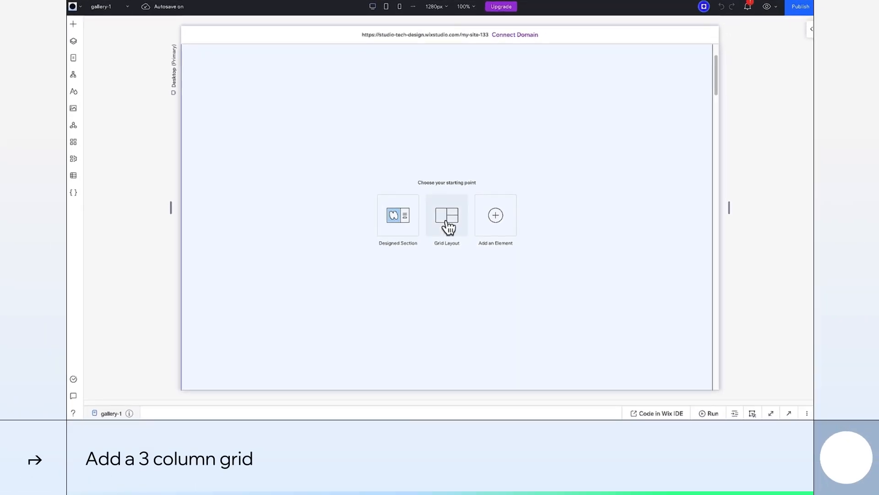
pyautogui.click(446, 214)
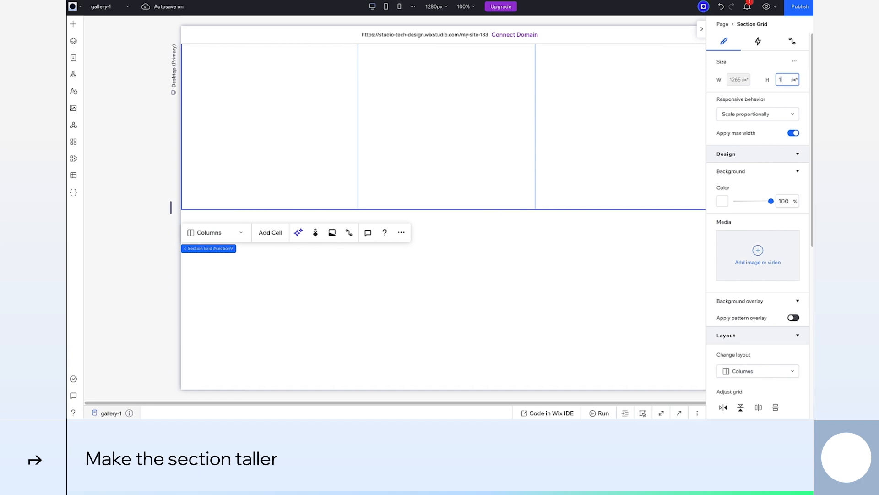
pyautogui.write('1000')
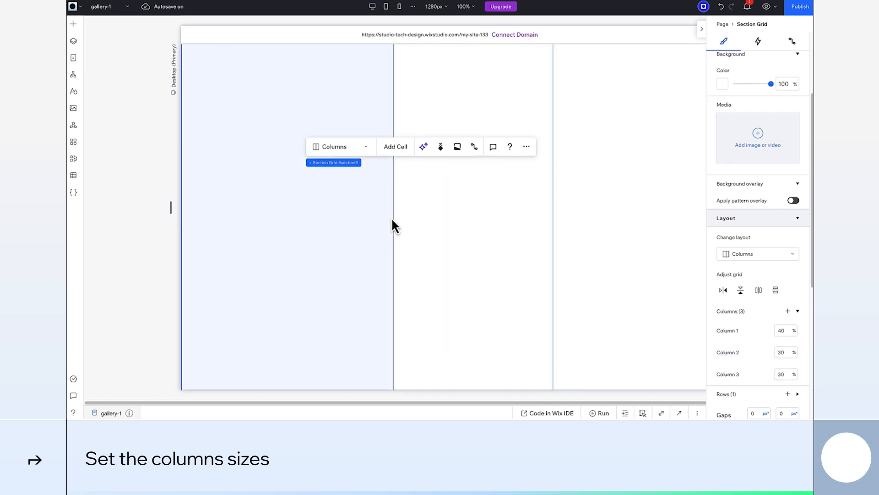
pyautogui.click(73, 24)
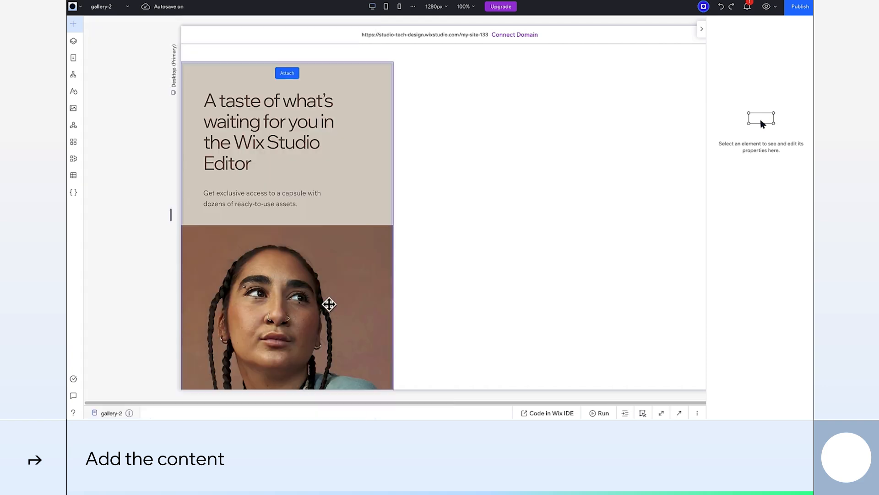
# Attach the heading, text, button and portrait to the first column as one vertical stack.
pyautogui.click(287, 306)
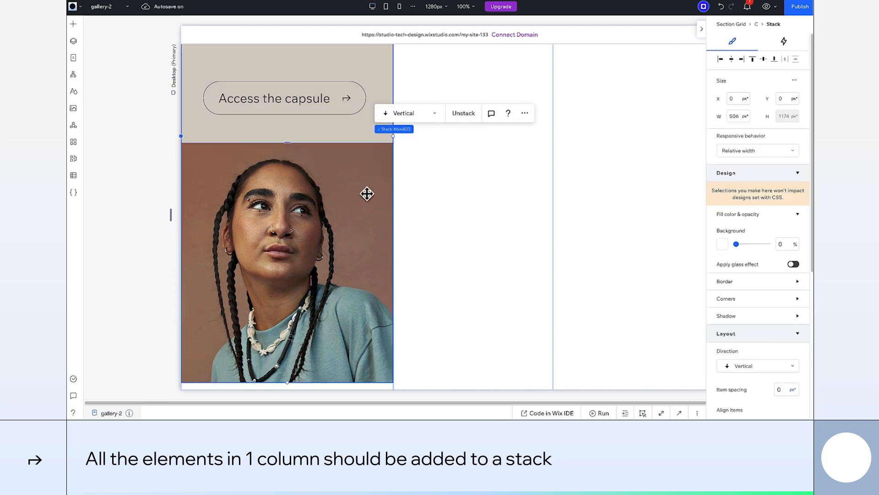
pyautogui.click(72, 23)
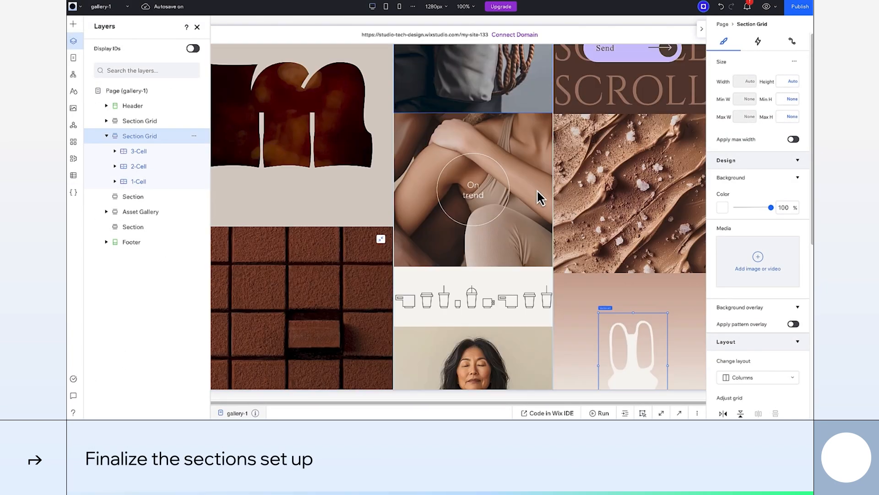
# Fix the Section Grid height at 2600 px and check it at a narrower canvas width.
pyautogui.scroll(-3)
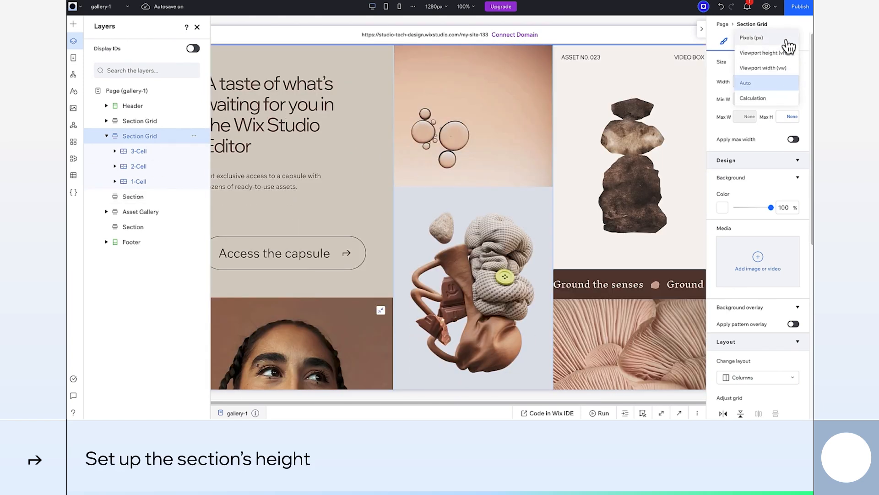
pyautogui.click(751, 38)
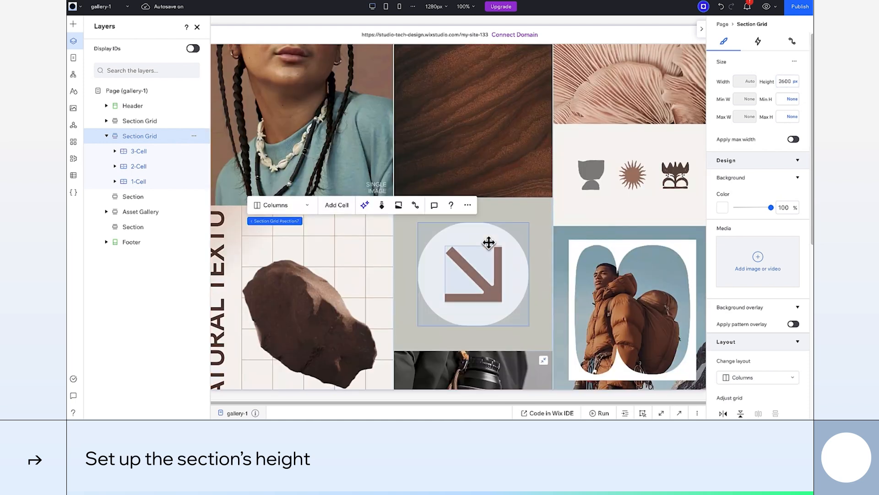
pyautogui.scroll(-3)
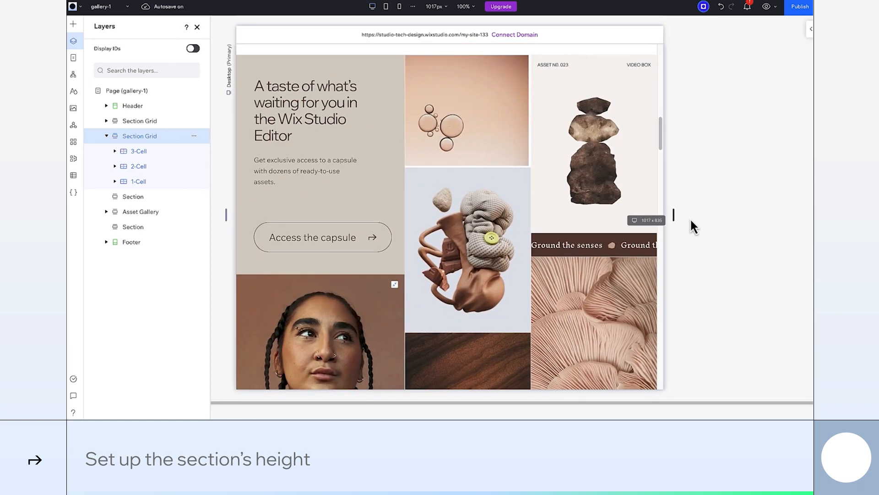
# Give 1-Stack a scroll Move-out animation with a 48 vw distance.
pyautogui.click(138, 151)
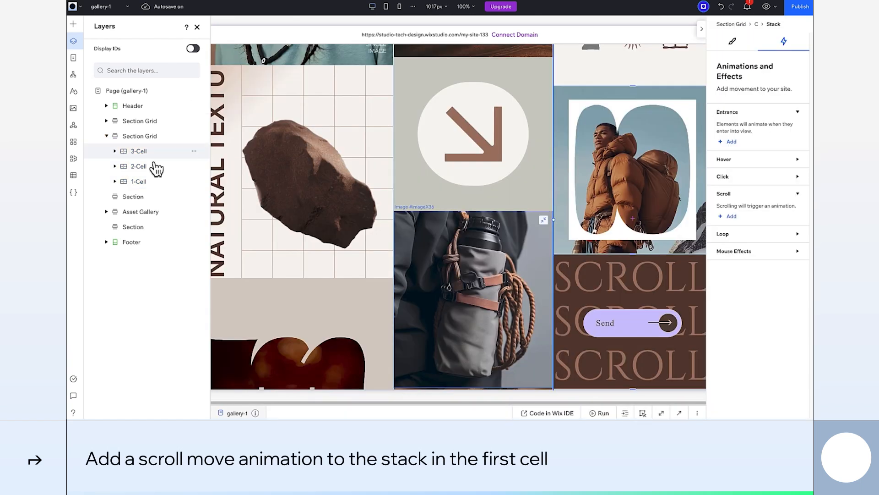
pyautogui.click(139, 182)
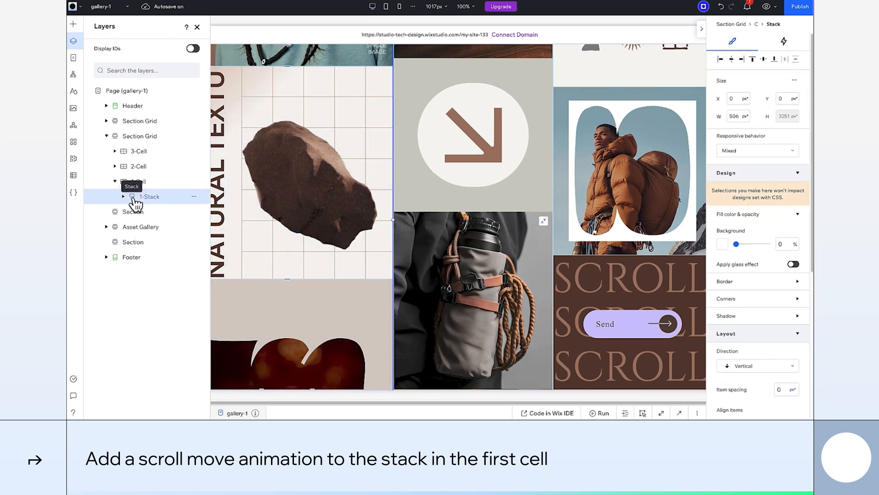
pyautogui.click(784, 42)
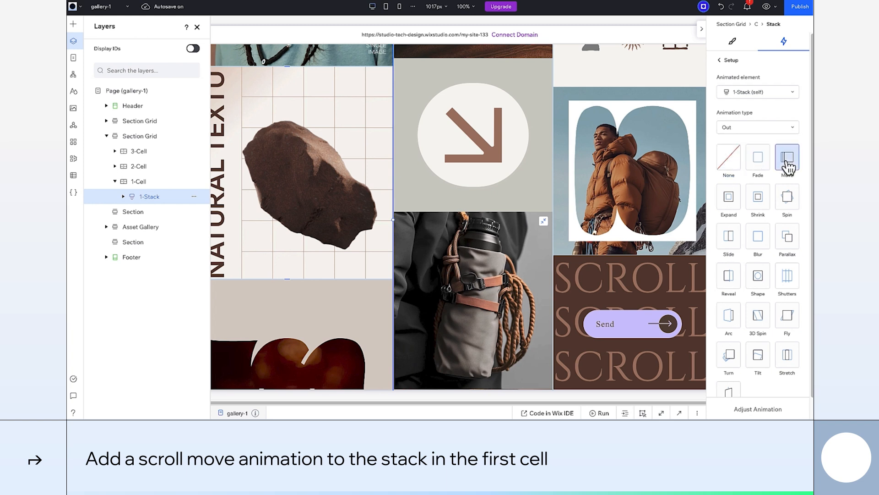
pyautogui.click(788, 156)
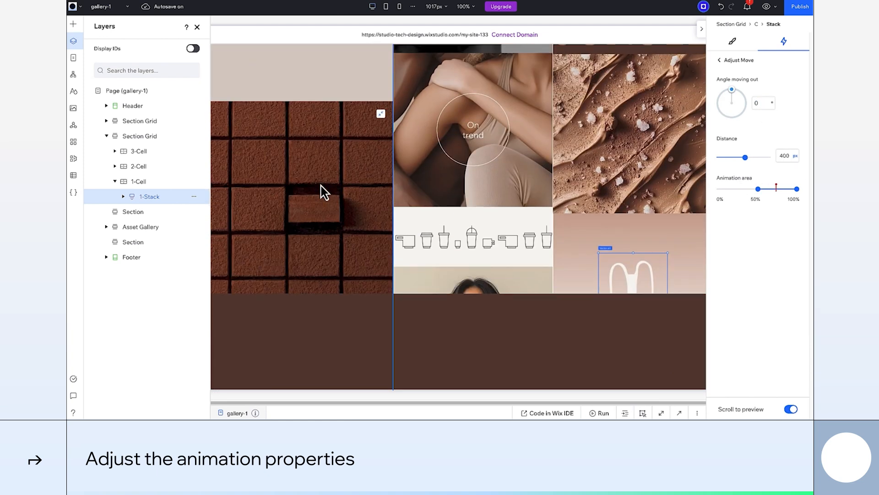
pyautogui.click(788, 155)
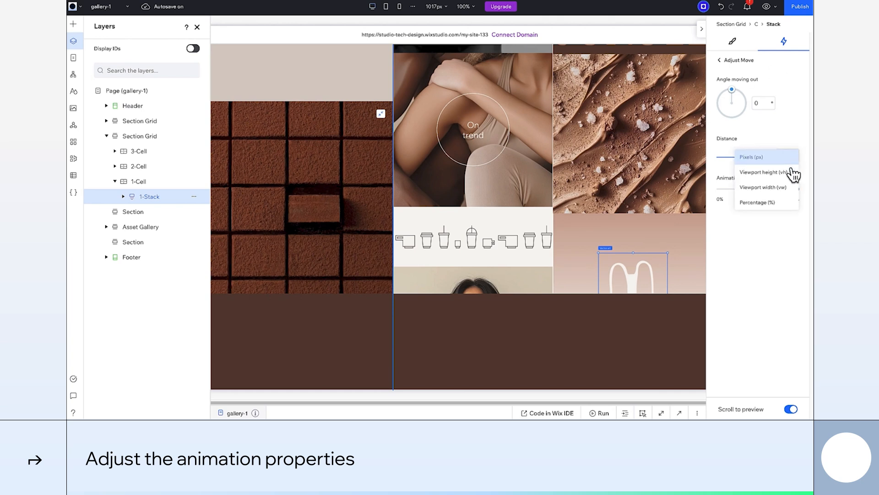
pyautogui.click(766, 187)
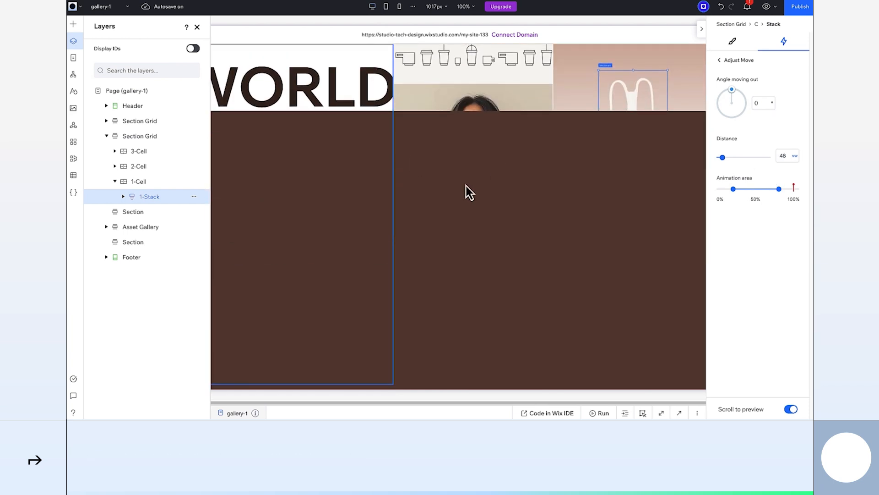
# Give 2-Stack a scroll Move-out animation measured in vw, set to 29.
pyautogui.click(115, 166)
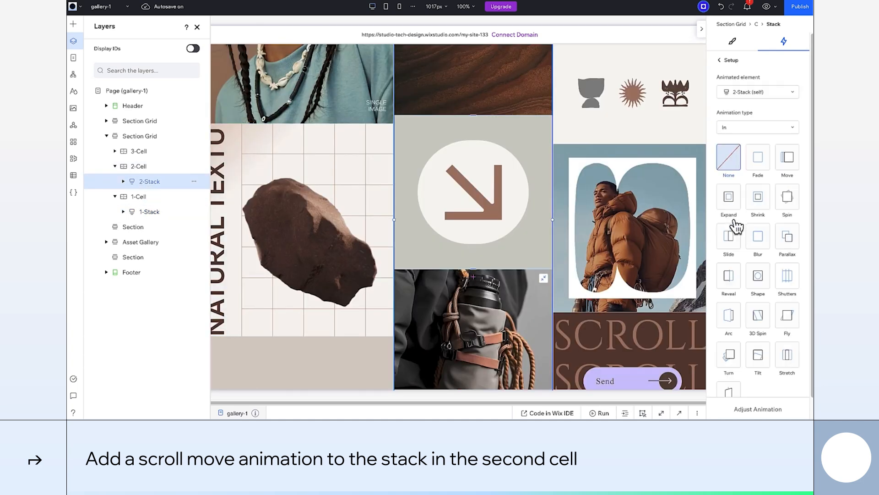
pyautogui.click(758, 126)
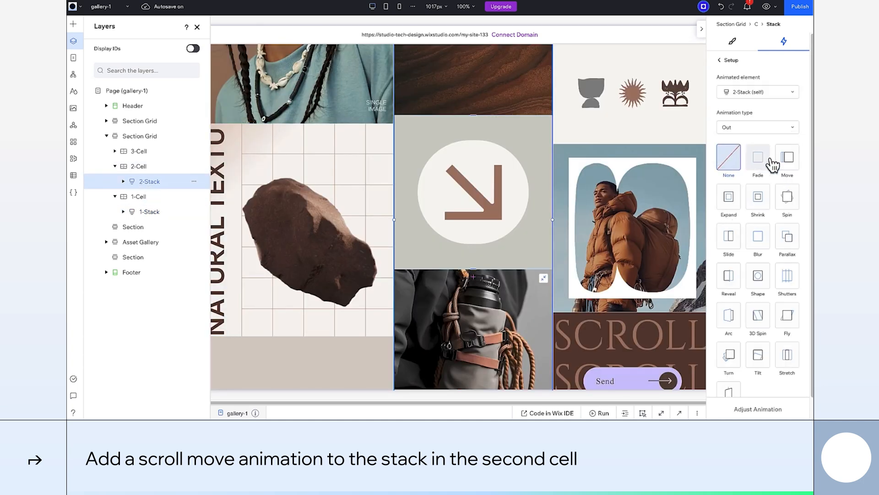
pyautogui.click(787, 158)
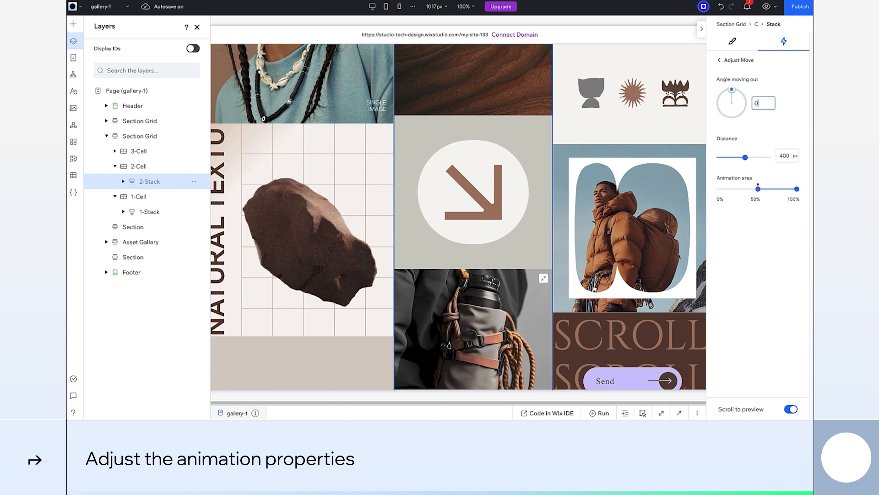
pyautogui.scroll(-3)
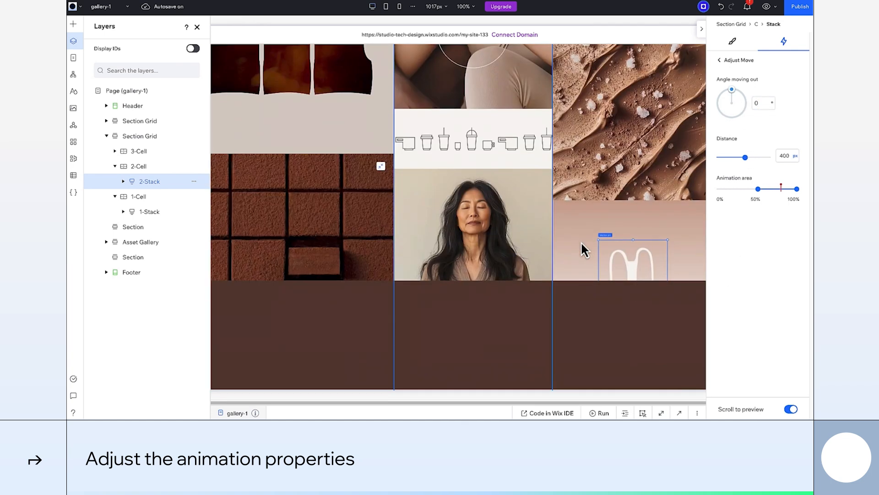
pyautogui.click(796, 156)
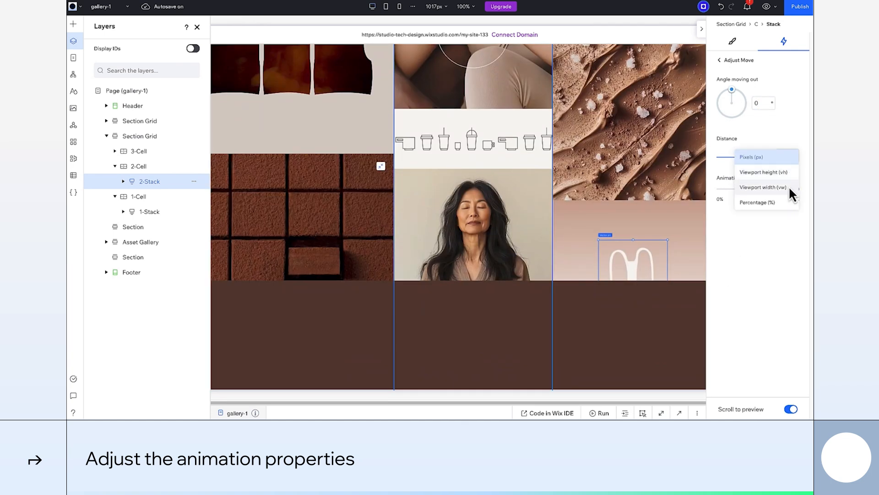
pyautogui.click(763, 187)
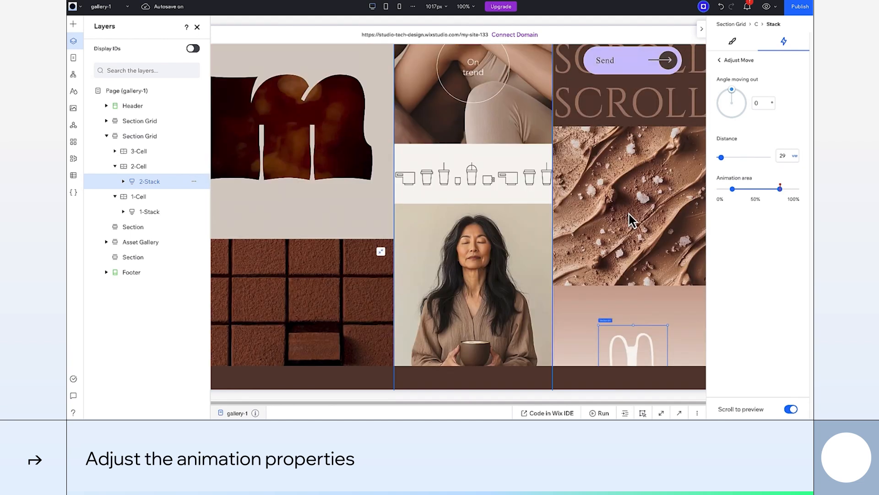
# Give 3-Stack a Move animation of type Out and enter its adjust settings.
pyautogui.click(115, 151)
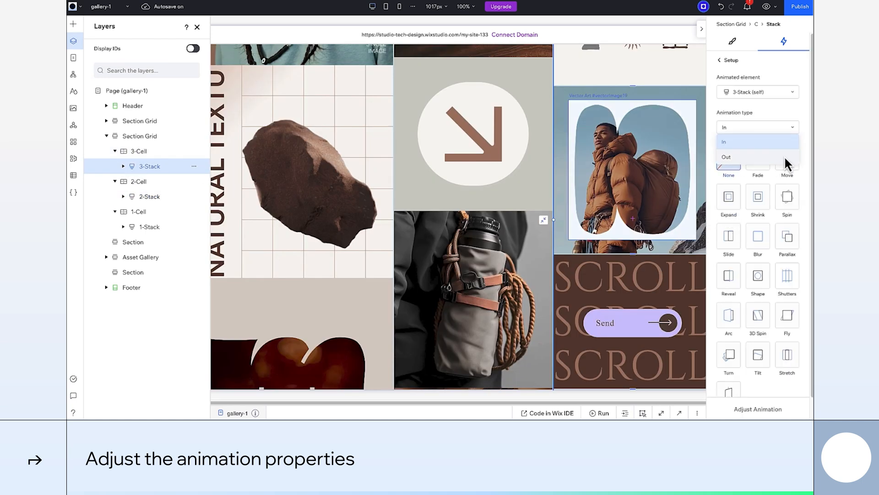
pyautogui.click(726, 156)
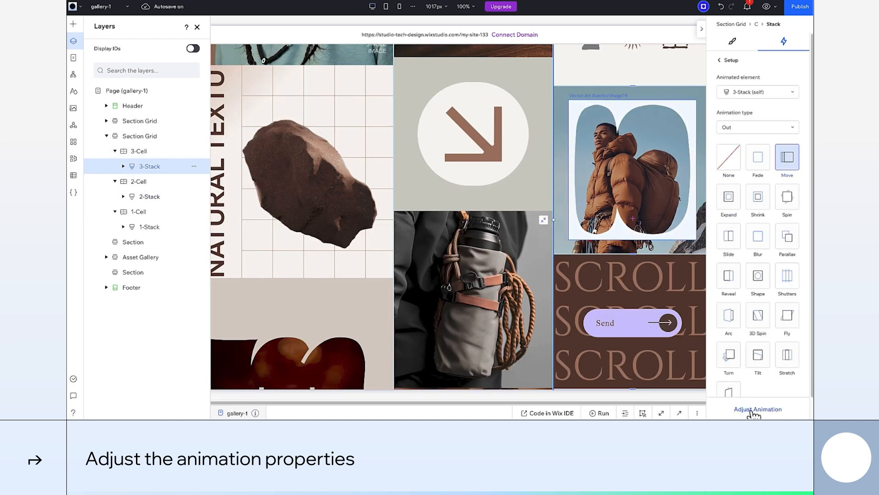
pyautogui.click(758, 409)
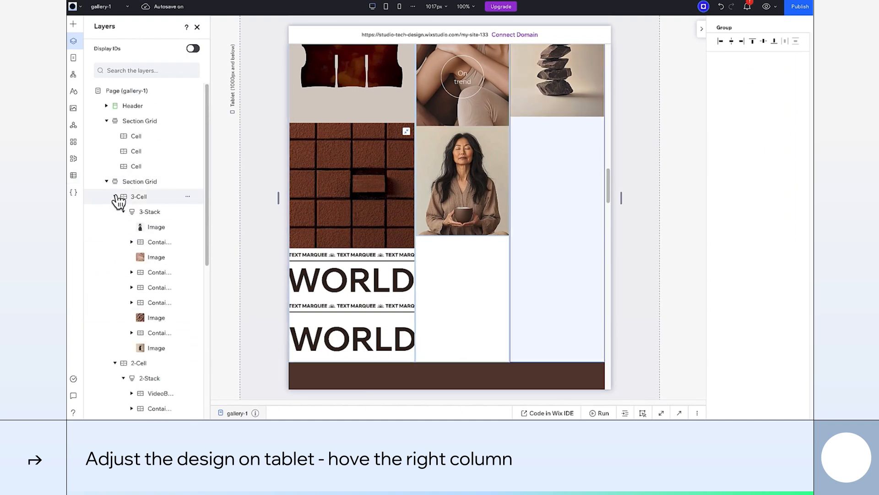
# On tablet, hide 3-Cell and set the Section Grid height in vw.
pyautogui.click(115, 196)
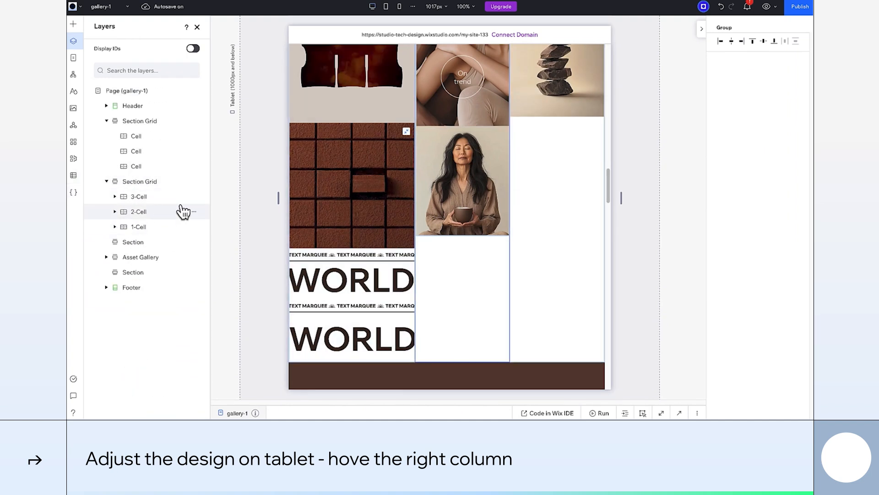
pyautogui.rightClick(138, 196)
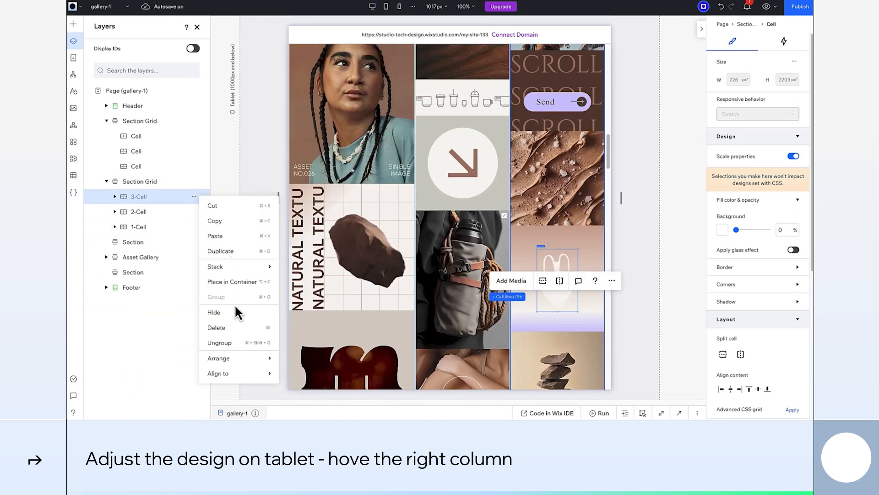
pyautogui.click(213, 312)
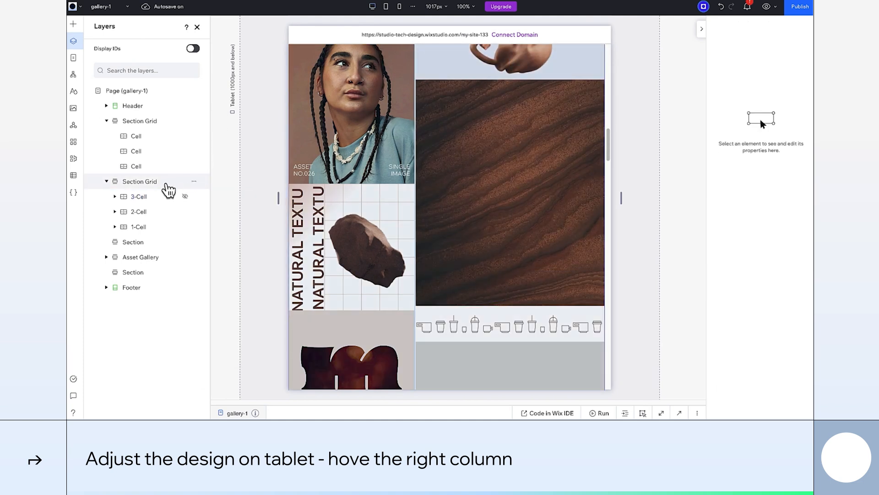
pyautogui.click(139, 182)
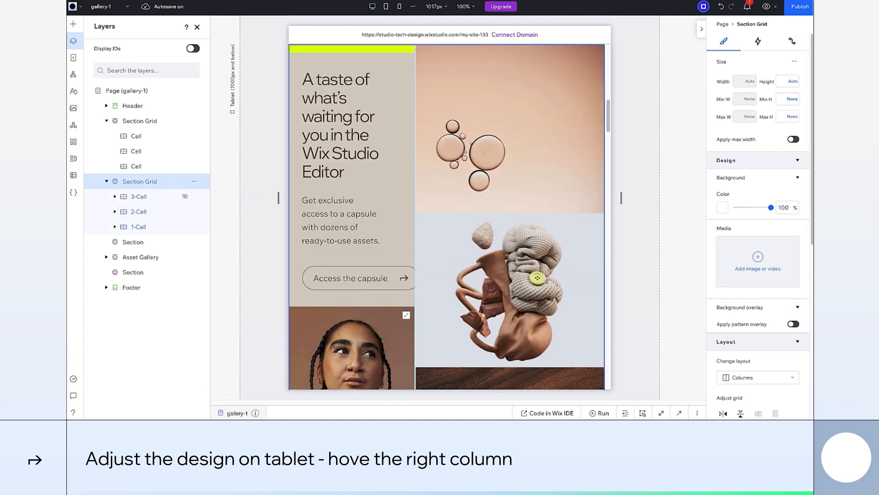
pyautogui.scroll(-3)
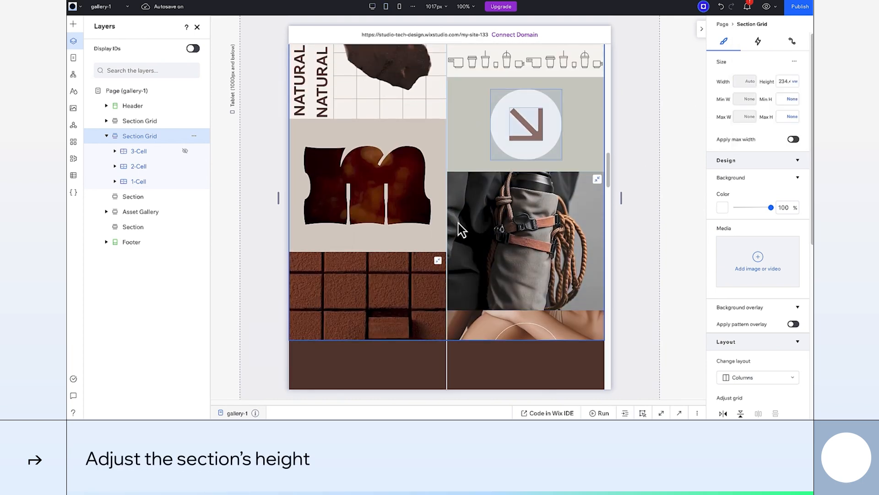
pyautogui.moveTo(398, 246)
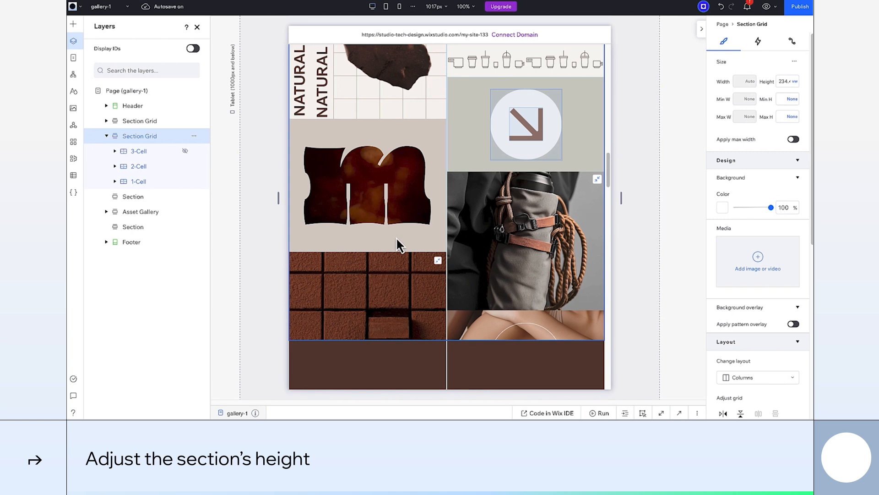
# On tablet, adjust 1-Stack's move-out distance to 78 vw.
pyautogui.click(115, 181)
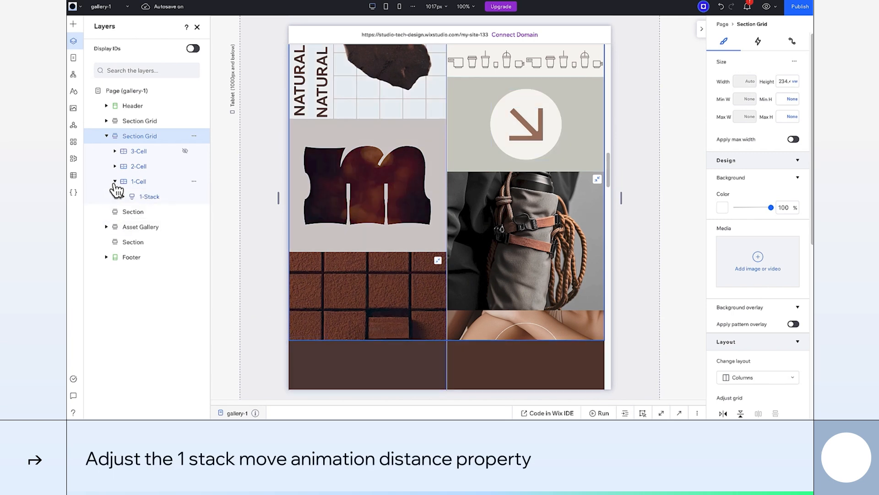
pyautogui.click(149, 196)
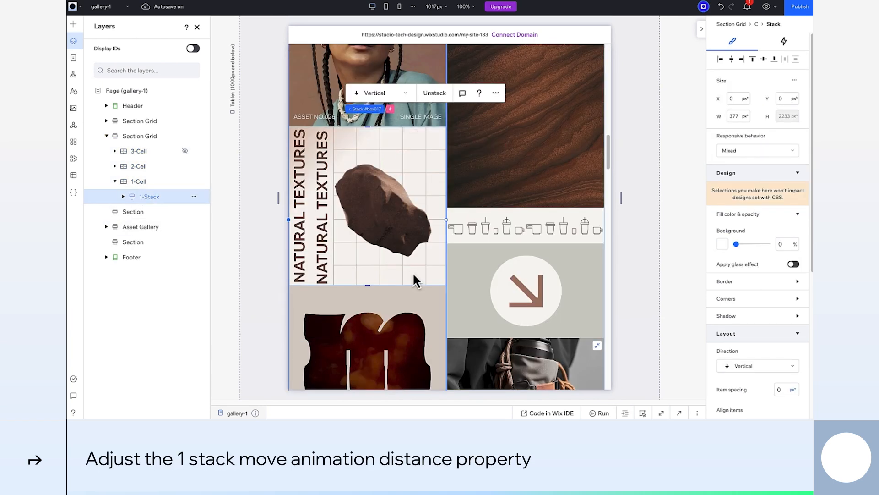
pyautogui.click(783, 41)
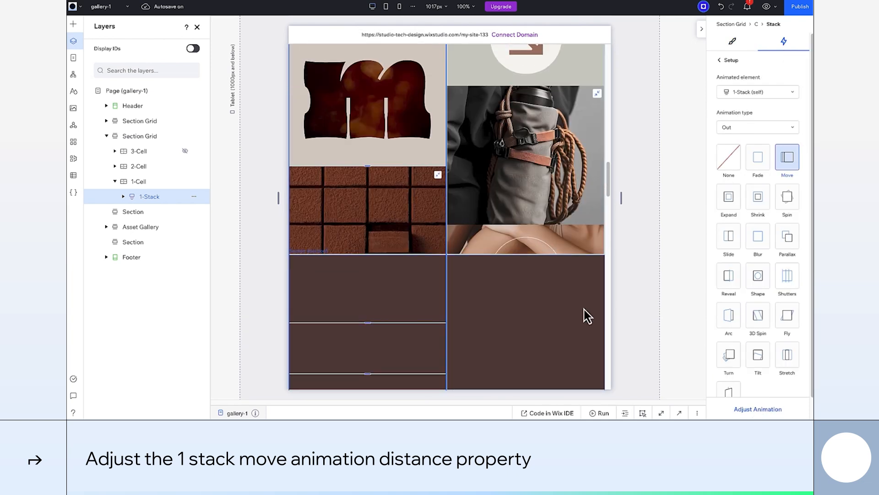
pyautogui.click(757, 409)
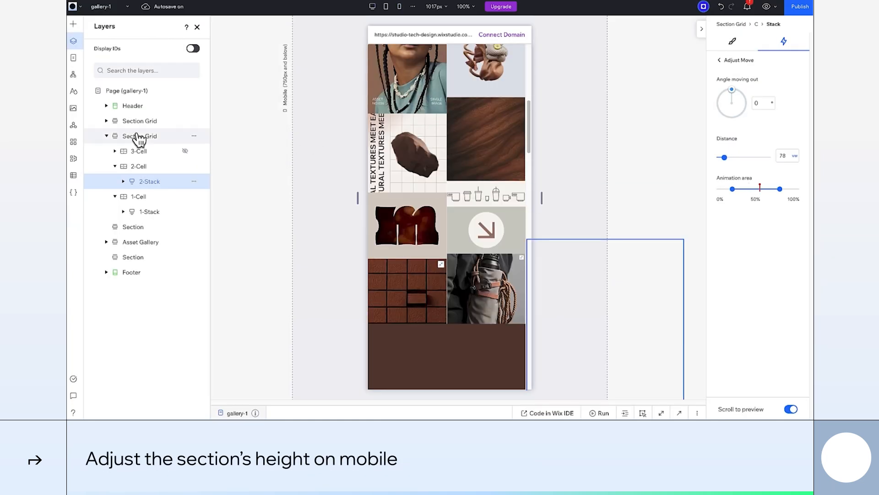
# On mobile, set Section Grid height 200 vw, 1-Stack distance 50 vw and 2-Stack 170 vw.
pyautogui.click(139, 136)
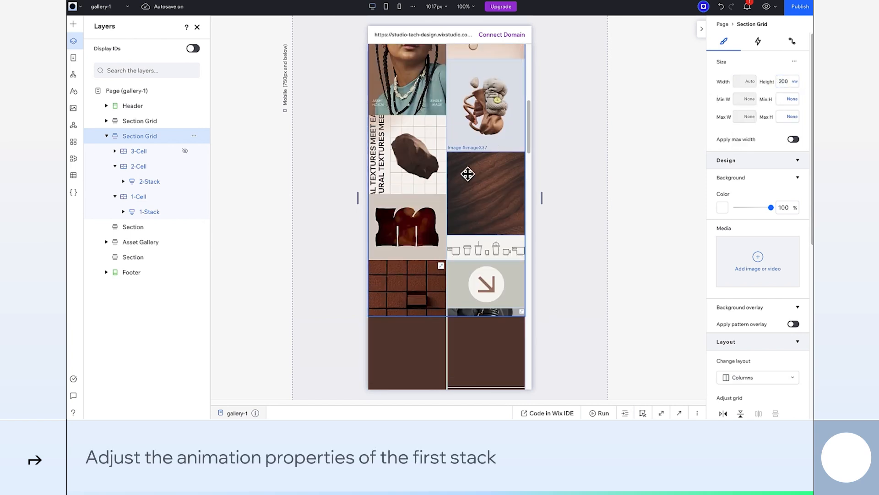
pyautogui.click(149, 211)
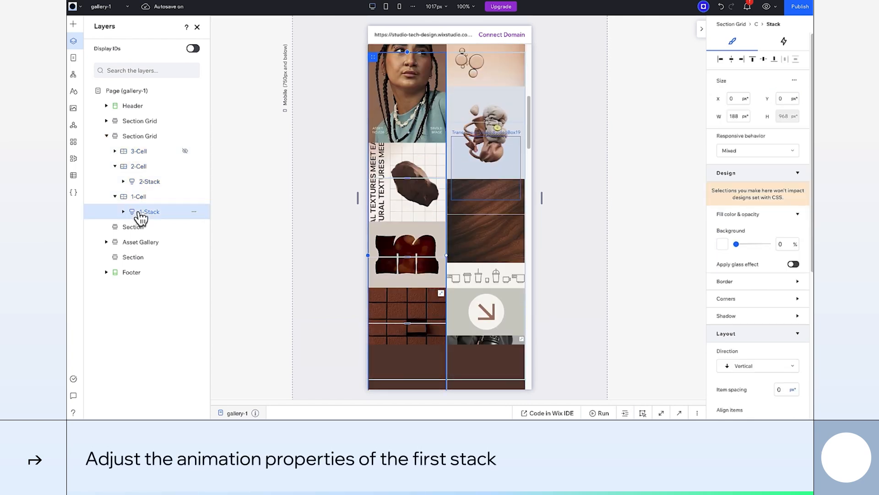
pyautogui.click(784, 41)
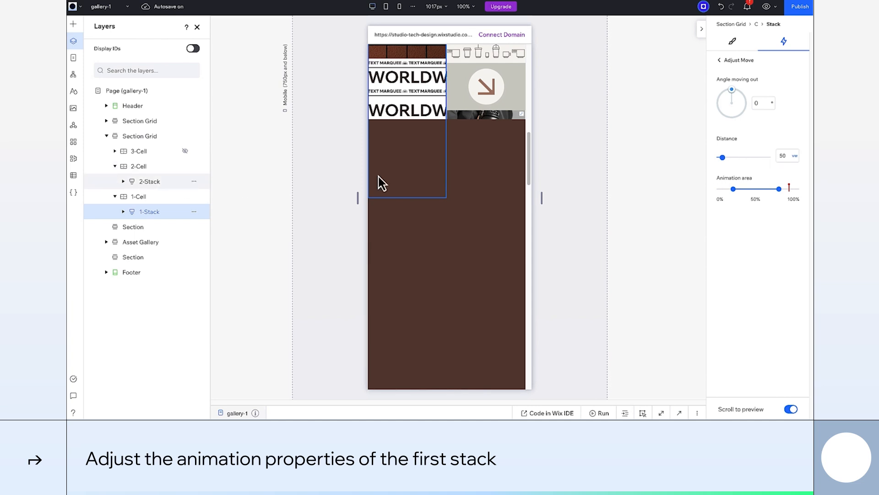
pyautogui.click(149, 181)
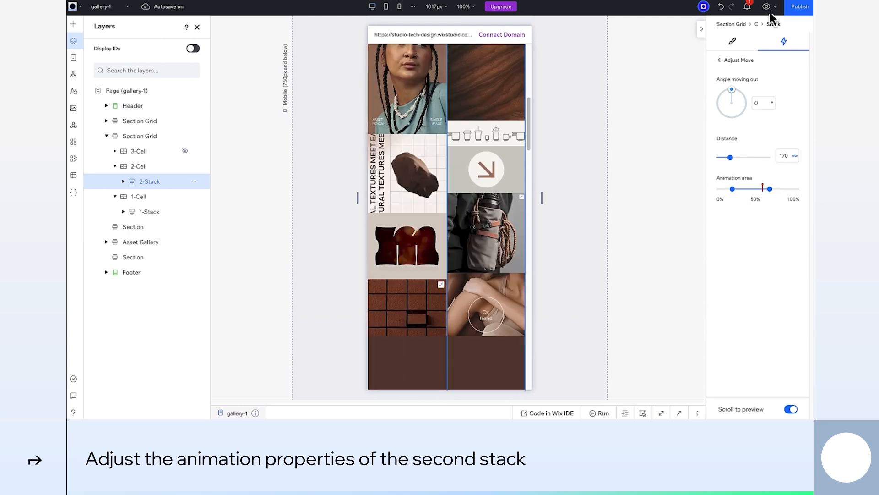
# Run the mobile preview and scroll to watch the columns move at different speeds.
pyautogui.click(603, 412)
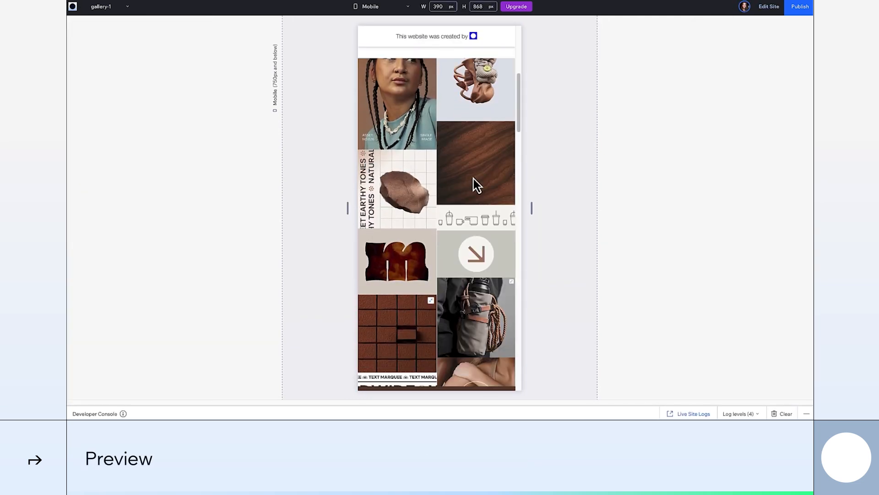
pyautogui.scroll(-3)
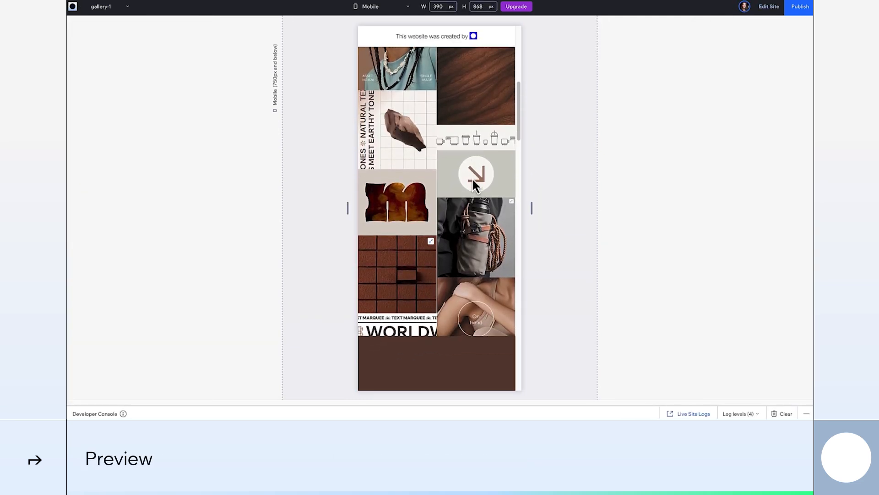
pyautogui.scroll(-3)
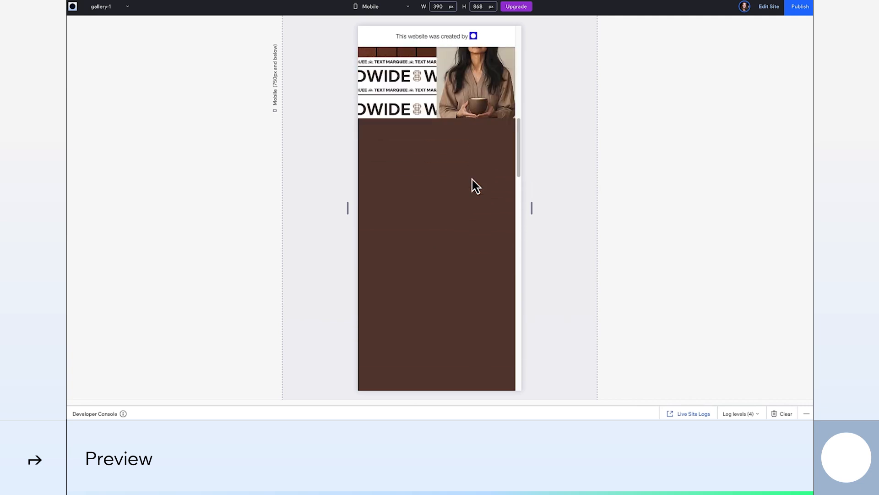